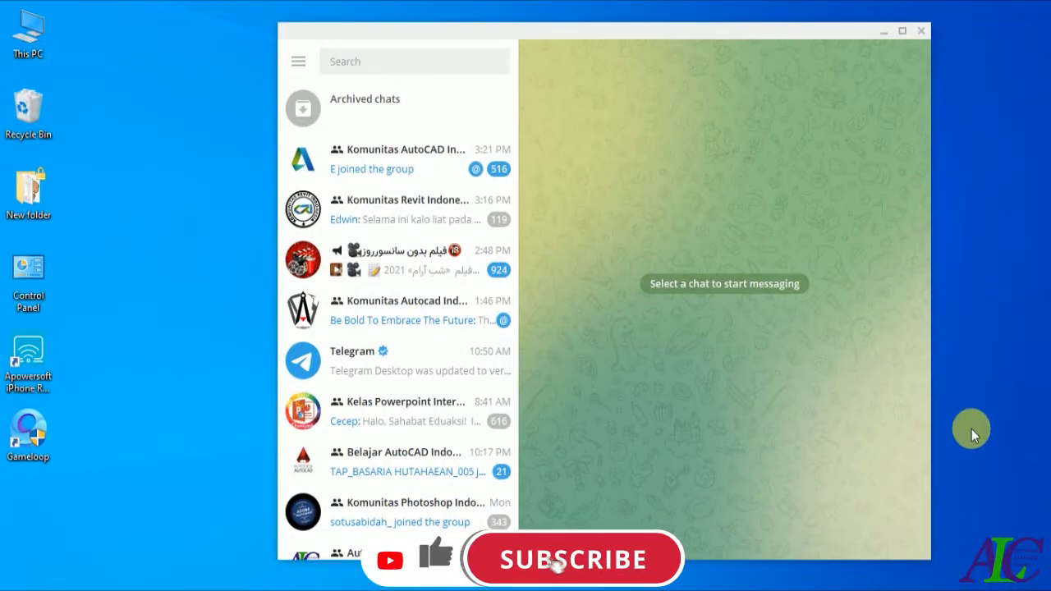
Go through Settings and Privacy and Security to the Groups & channels invite setting
{"action": "left_click", "coordinate": [573, 560]}
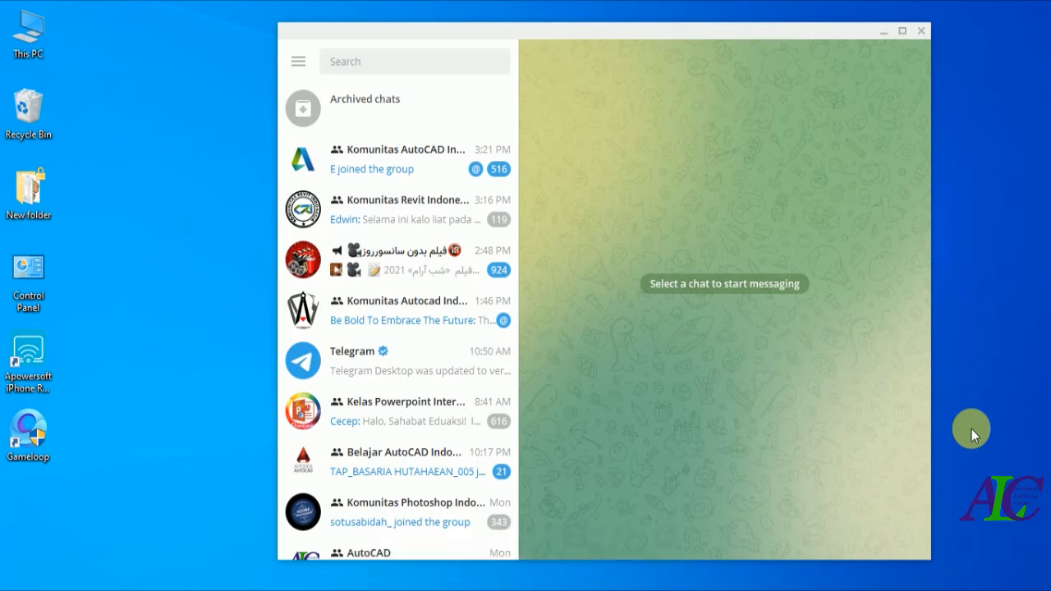
{"action": "mouse_move", "coordinate": [212, 215]}
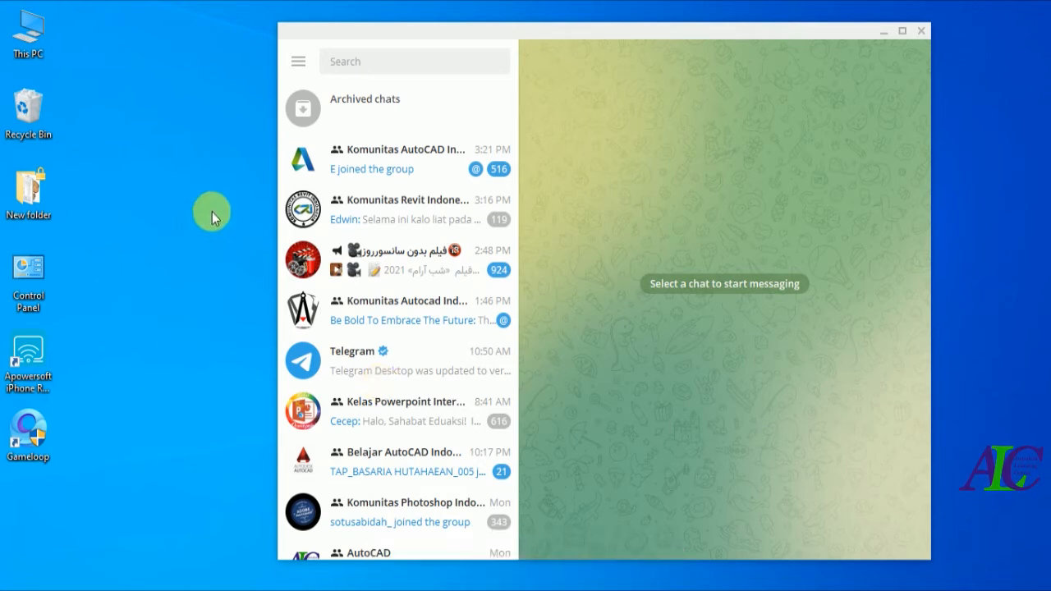
{"action": "left_click", "coordinate": [297, 61]}
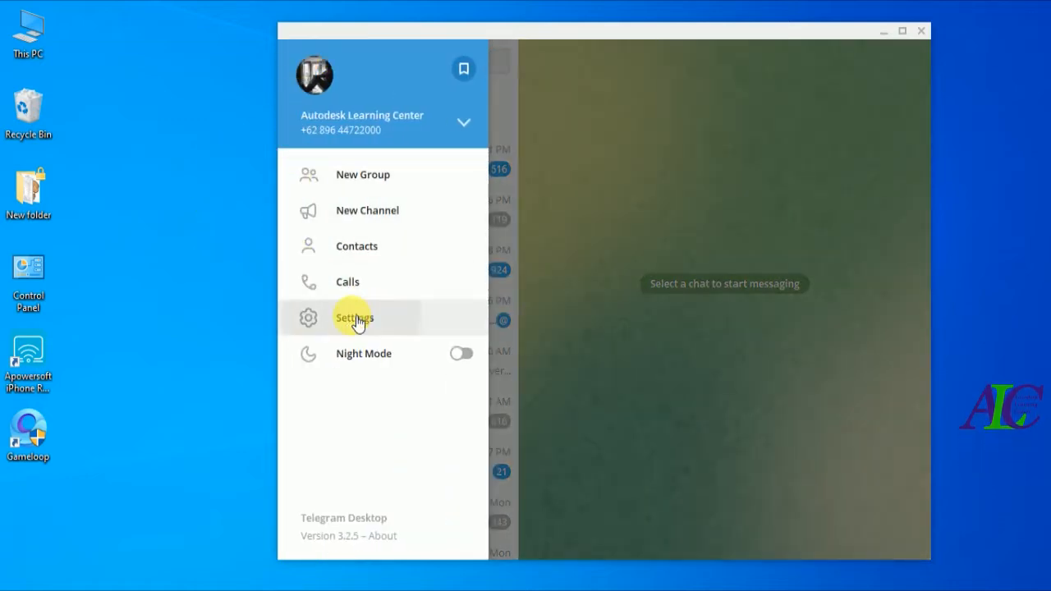
{"action": "left_click", "coordinate": [354, 318]}
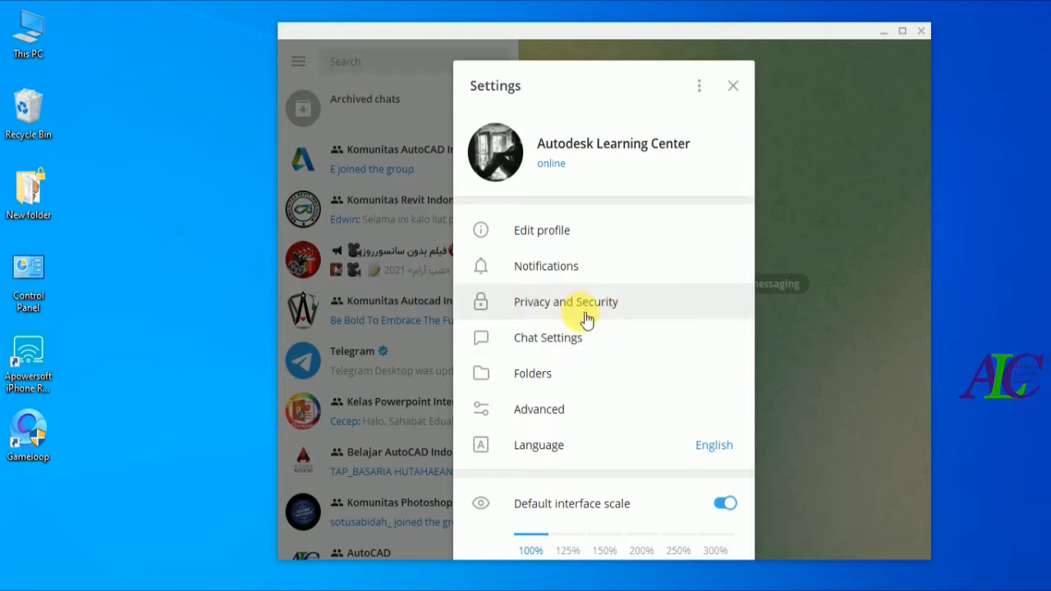
{"action": "mouse_move", "coordinate": [615, 308]}
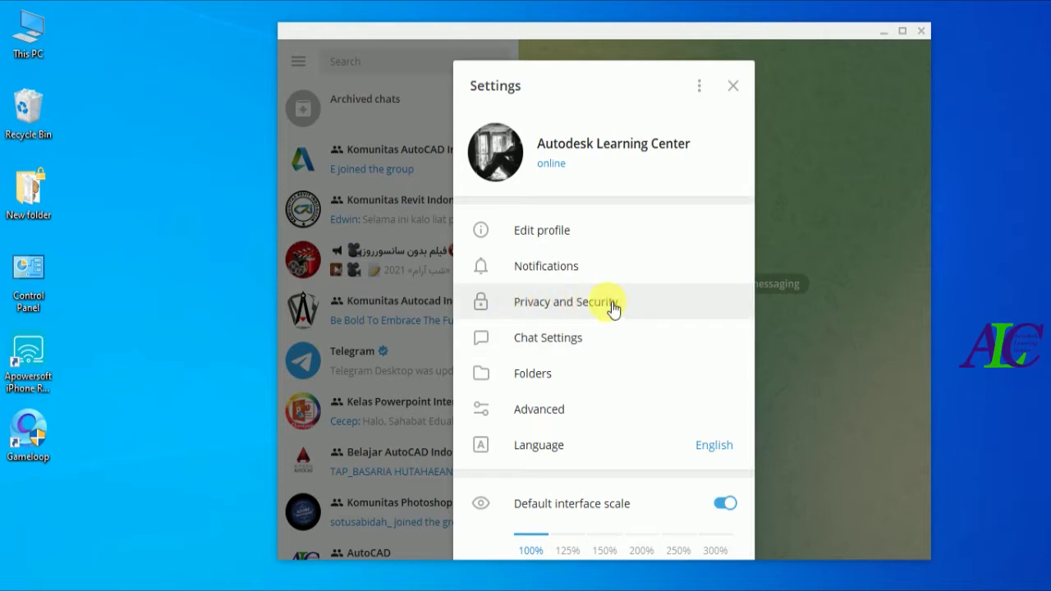
{"action": "left_click", "coordinate": [564, 301]}
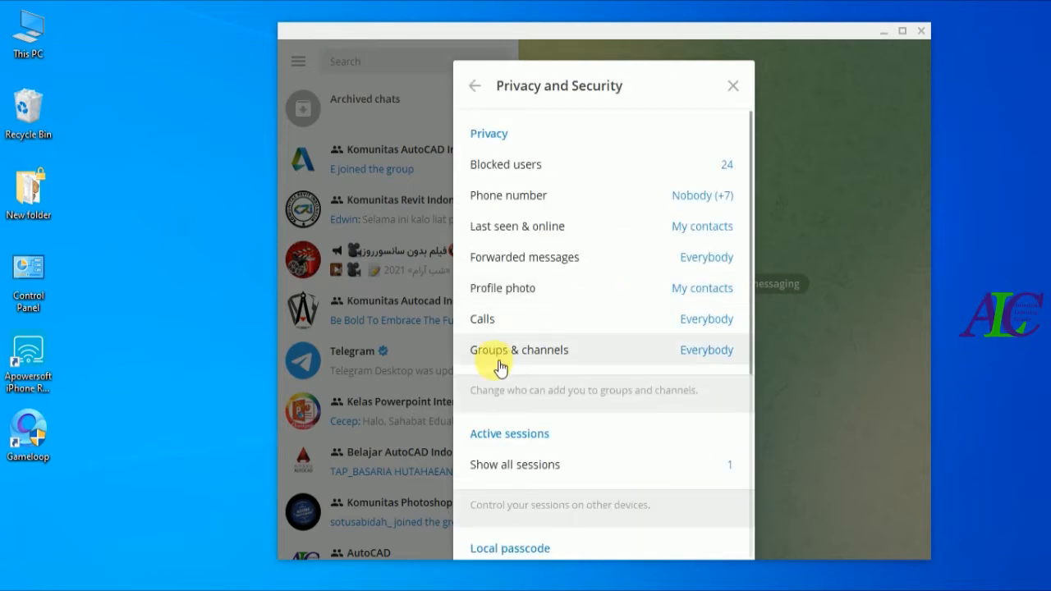
{"action": "mouse_move", "coordinate": [581, 359]}
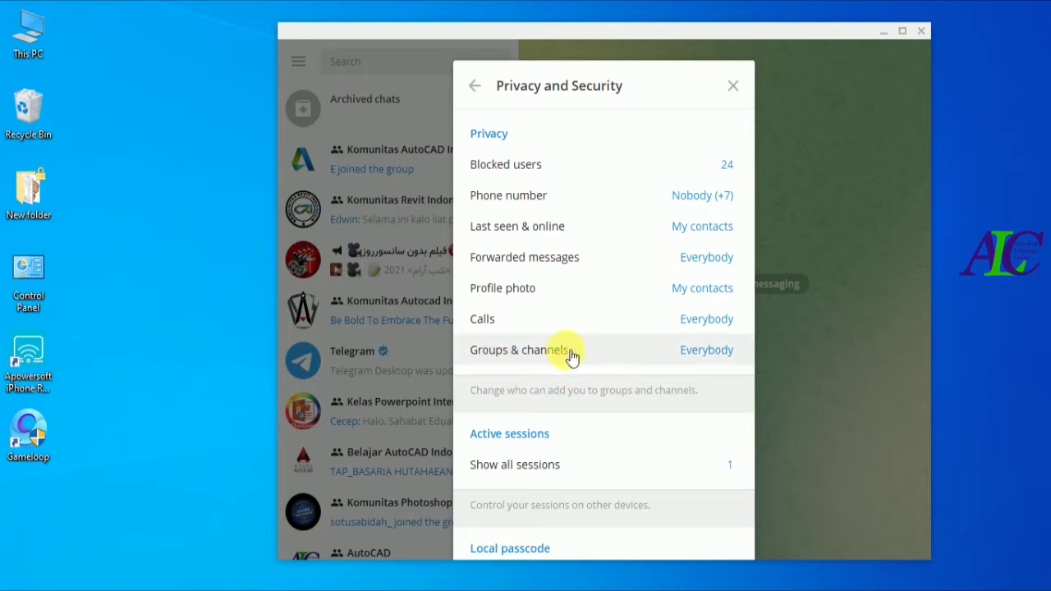
{"action": "left_click", "coordinate": [519, 349]}
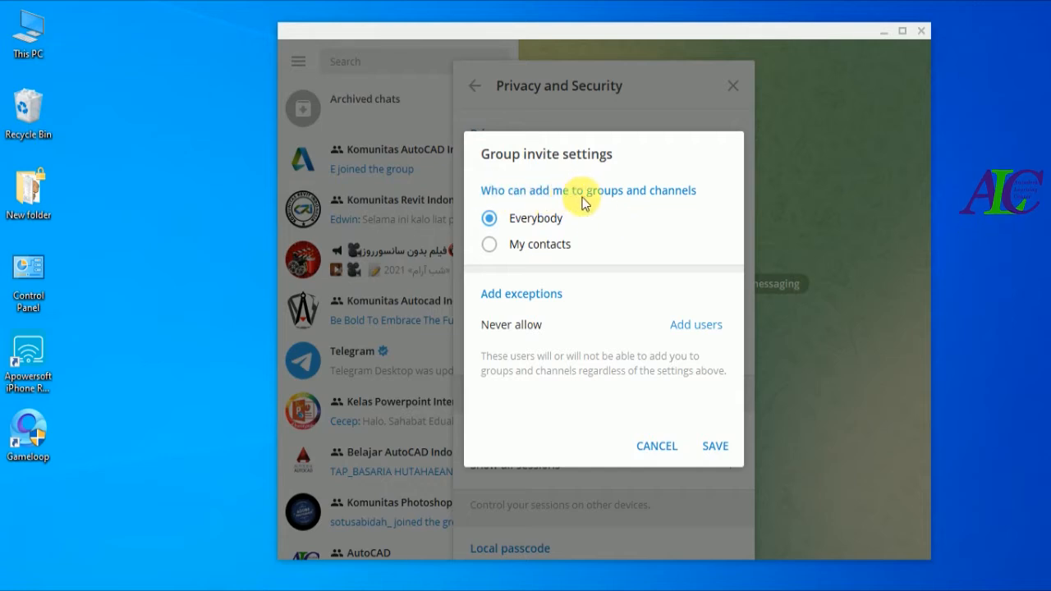
{"action": "mouse_move", "coordinate": [584, 223]}
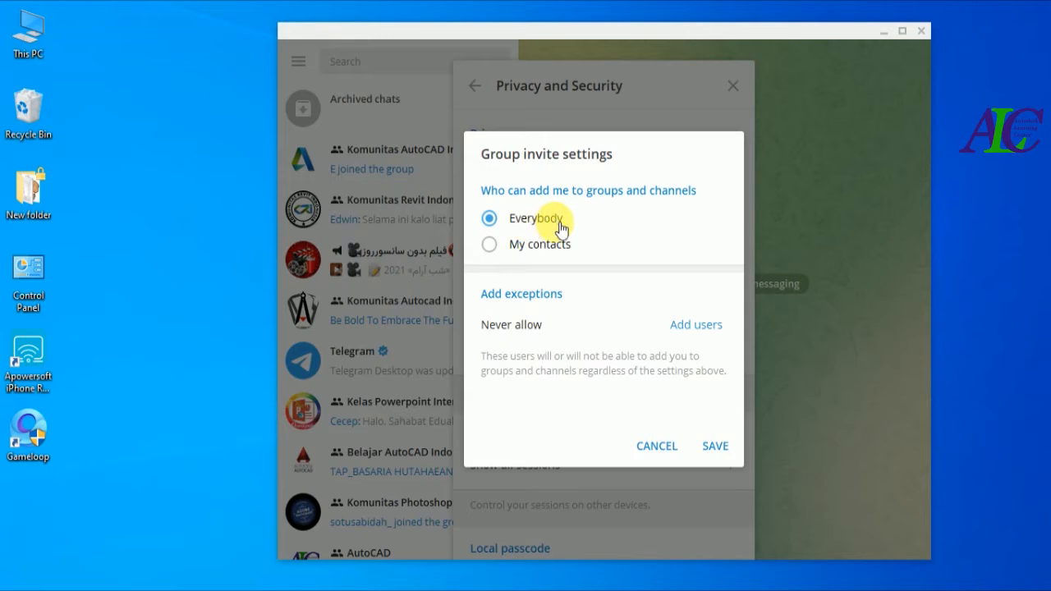
{"action": "mouse_move", "coordinate": [491, 245]}
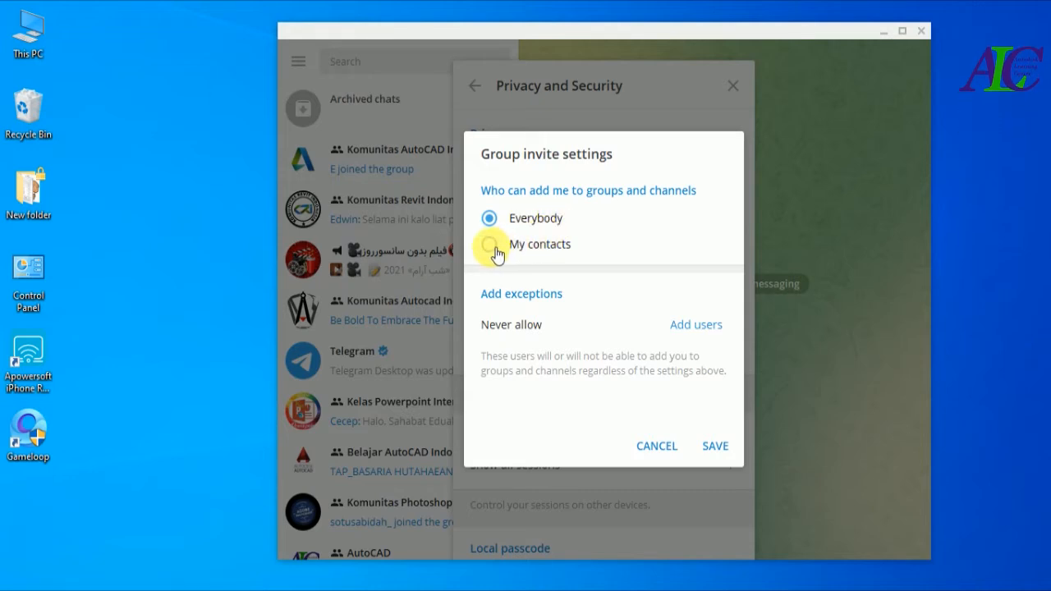
Set group invites to My contacts and open the Always allow exceptions picker
{"action": "left_click", "coordinate": [489, 244]}
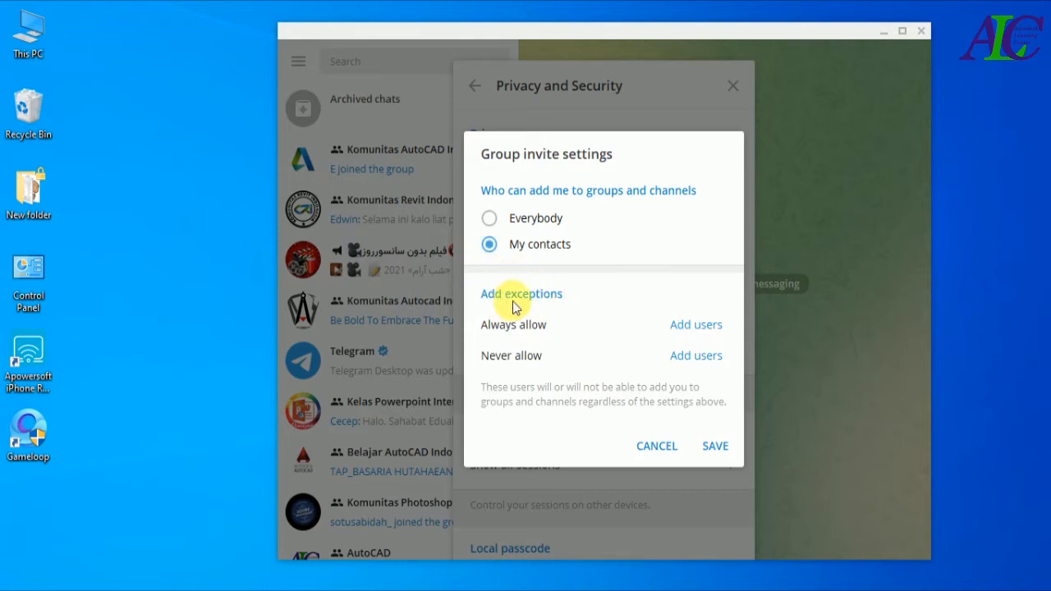
{"action": "mouse_move", "coordinate": [604, 333]}
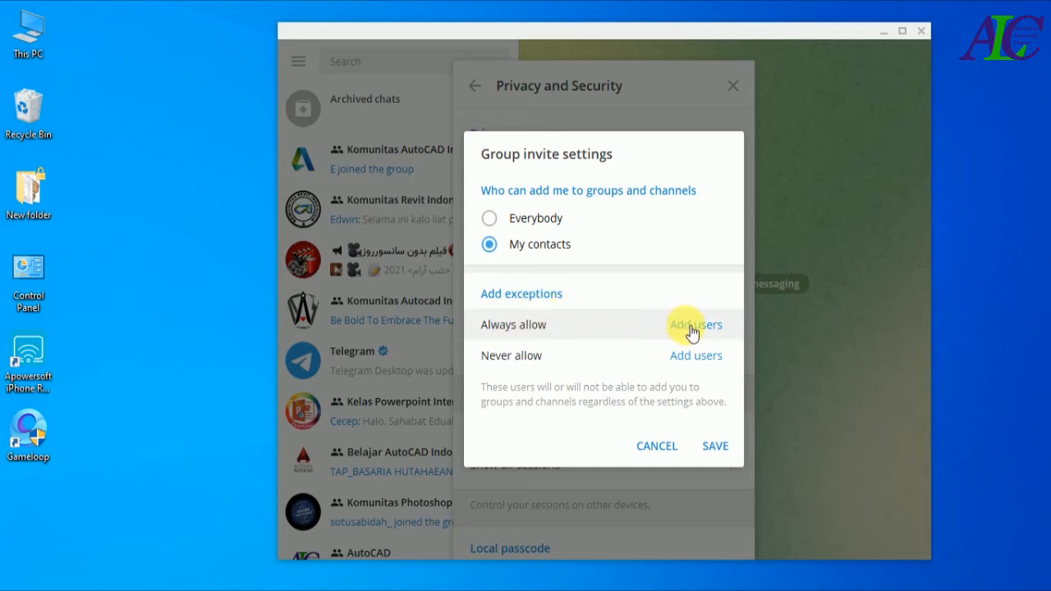
{"action": "left_click", "coordinate": [695, 325]}
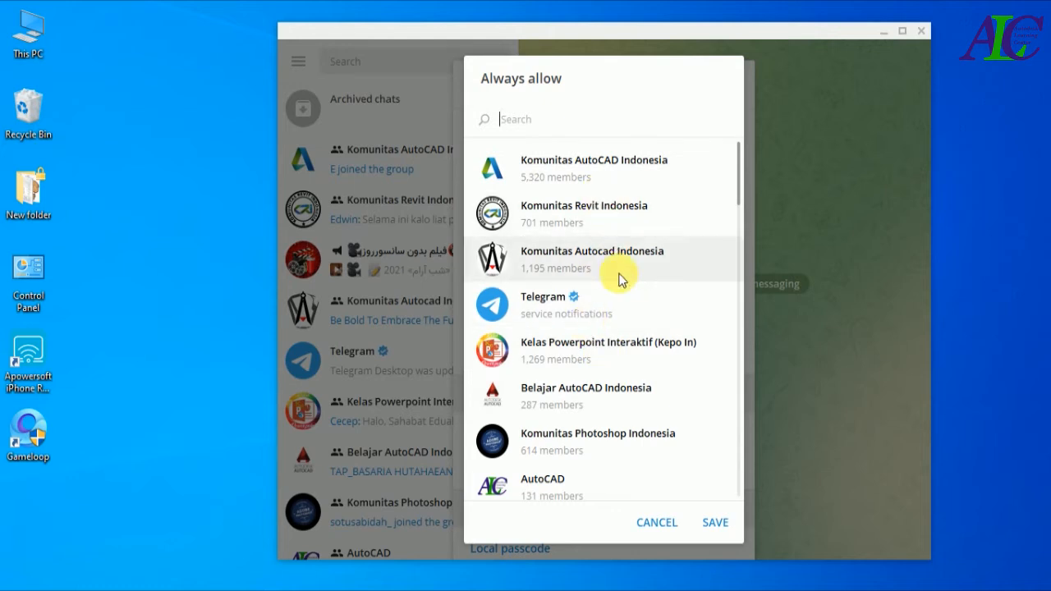
{"action": "mouse_move", "coordinate": [615, 346]}
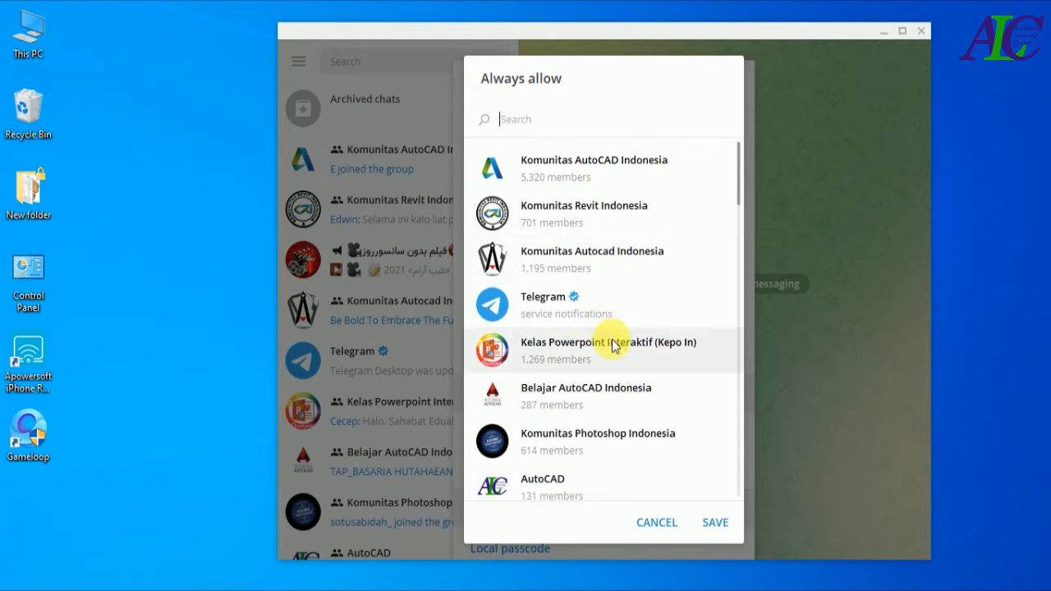
{"action": "mouse_move", "coordinate": [614, 304]}
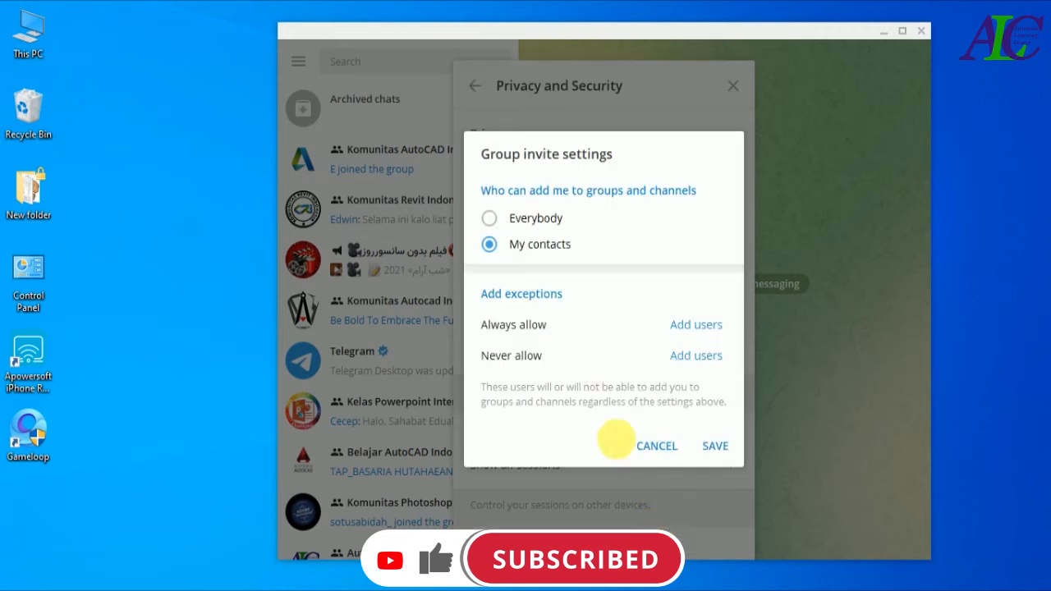
Open the Never allow exceptions picker for group invites
{"action": "left_click", "coordinate": [696, 356]}
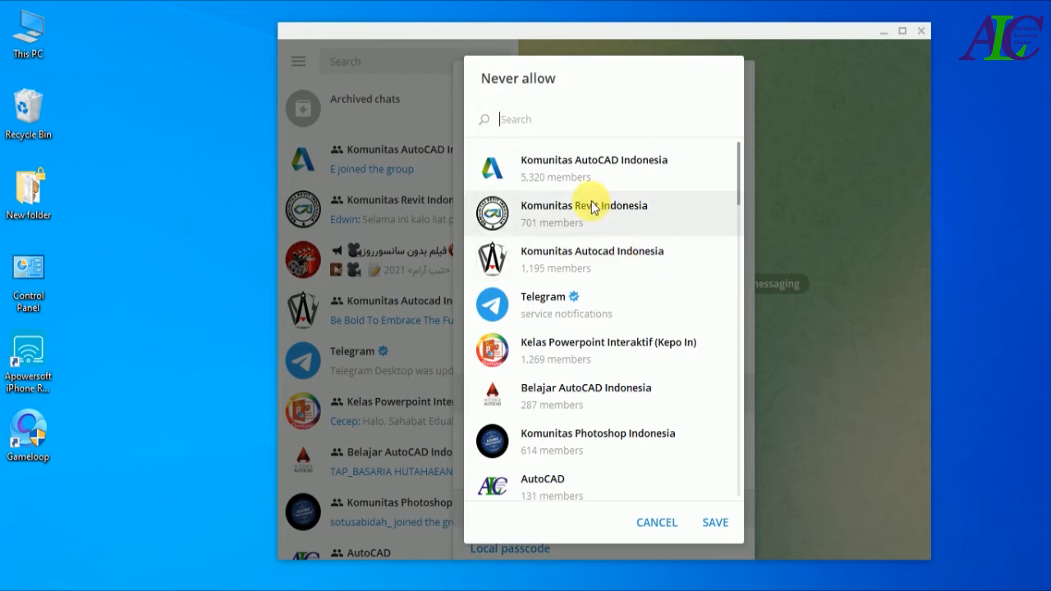
{"action": "mouse_move", "coordinate": [597, 214]}
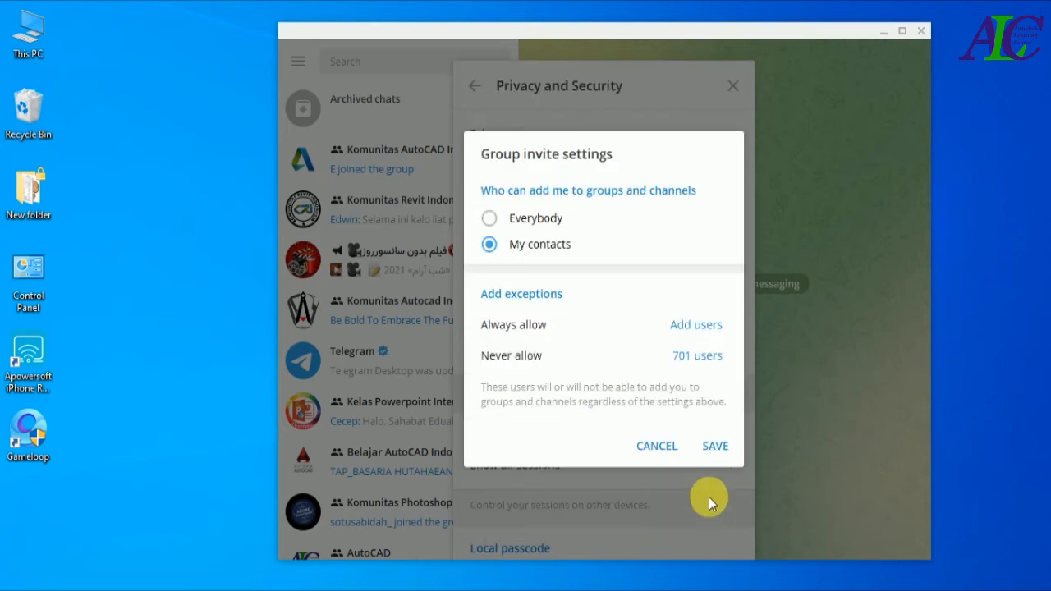
{"action": "mouse_move", "coordinate": [690, 360]}
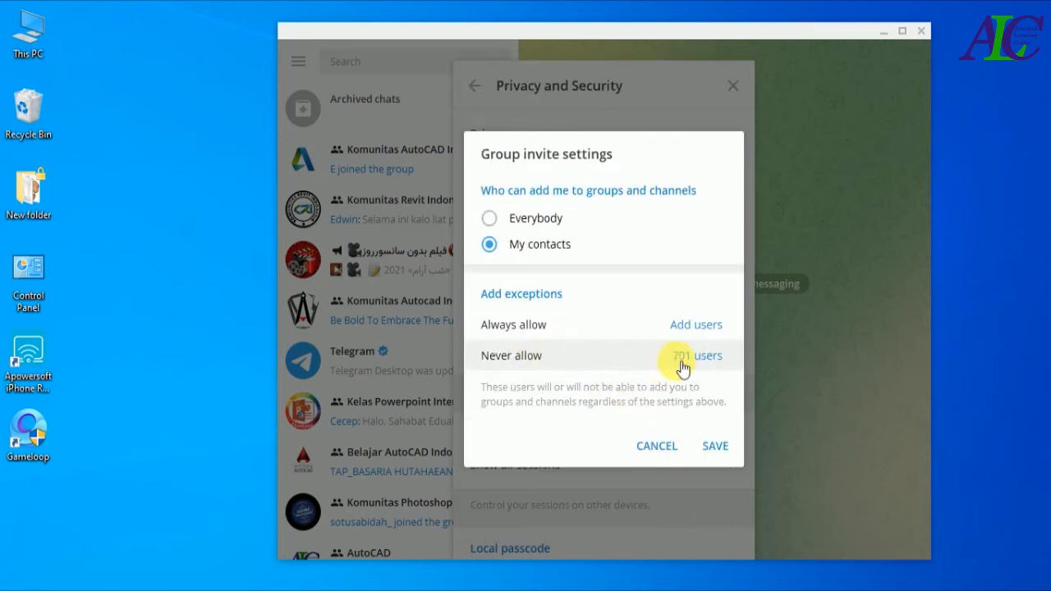
{"action": "mouse_move", "coordinate": [609, 282]}
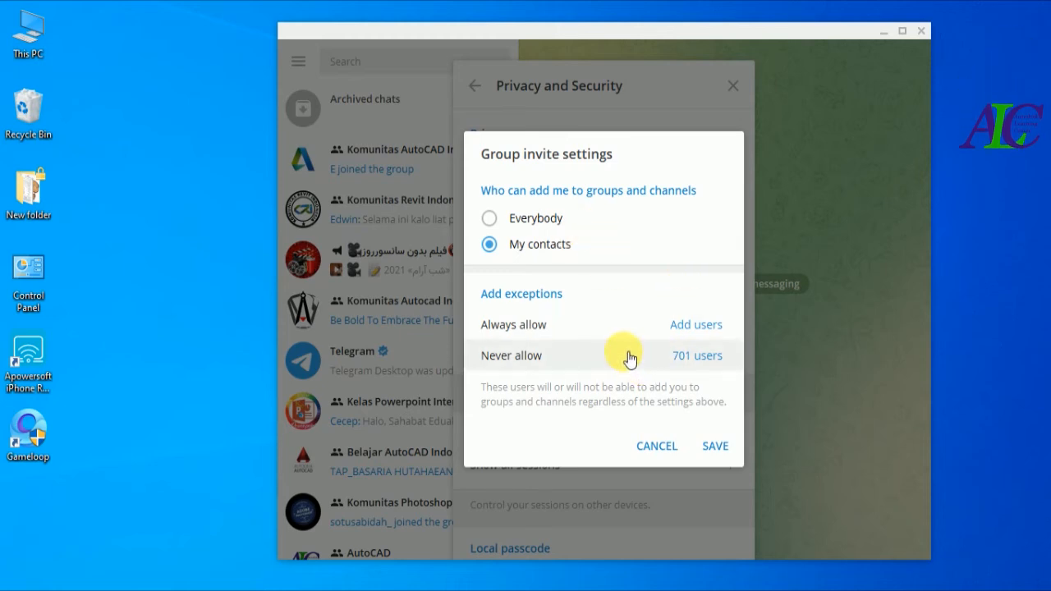
{"action": "mouse_move", "coordinate": [716, 446]}
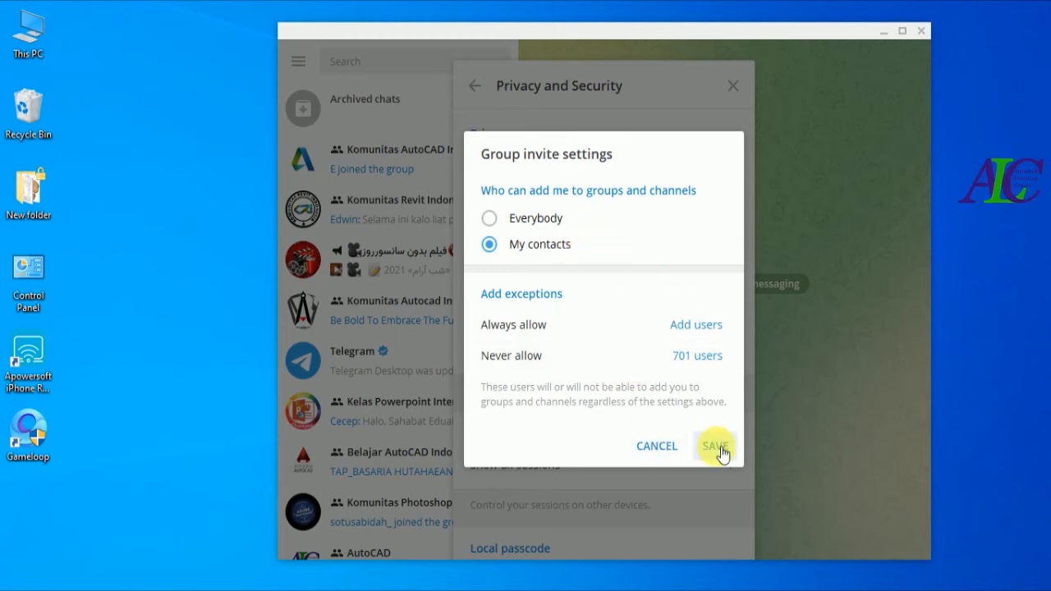
Save group invites as My contacts (-701) and close Privacy and Security
{"action": "left_click", "coordinate": [715, 445]}
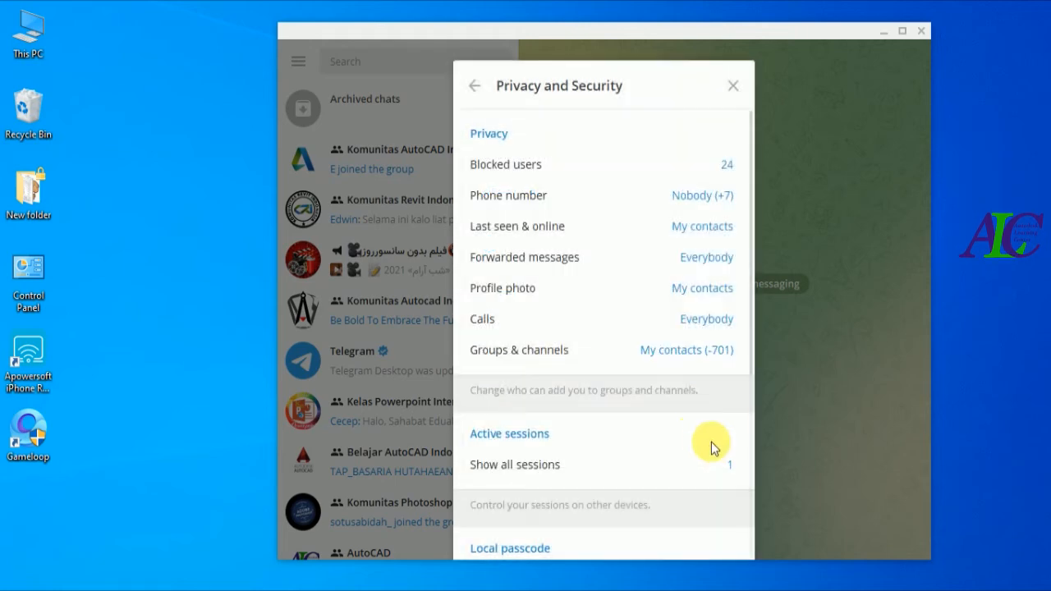
{"action": "mouse_move", "coordinate": [734, 86]}
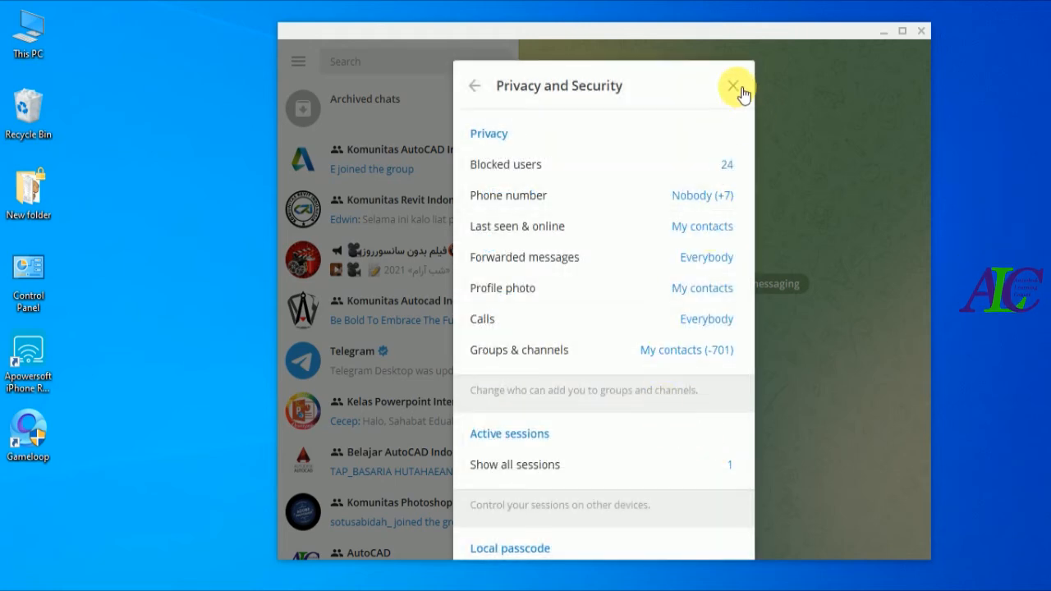
{"action": "left_click", "coordinate": [734, 86]}
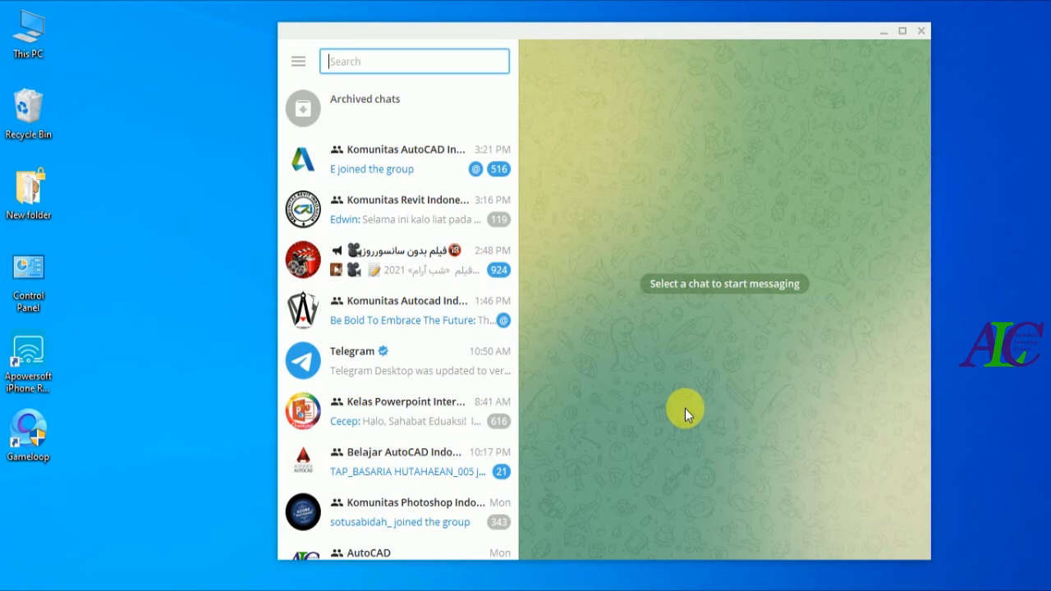